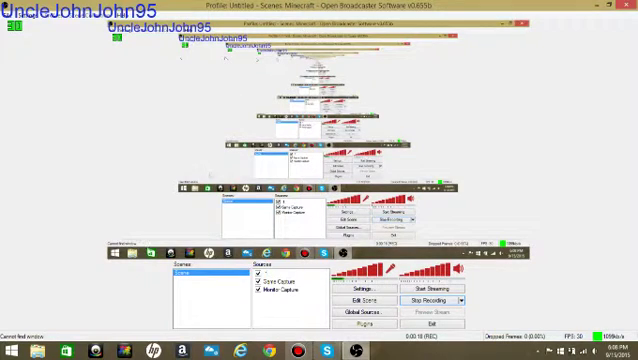
mouse_move(412, 118)
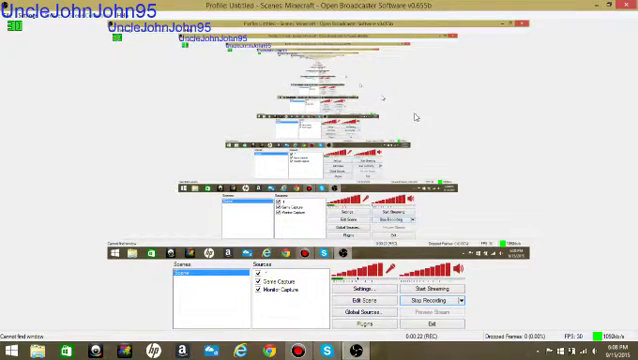